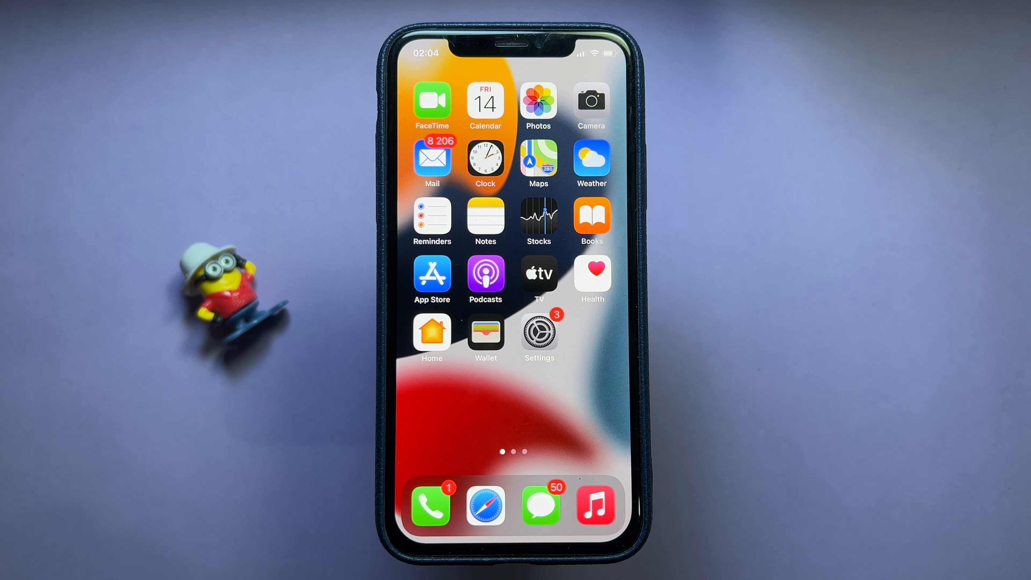
Launch Settings from the home screen to reach the main settings list
{"action": "left_click", "coordinate": [539, 335]}
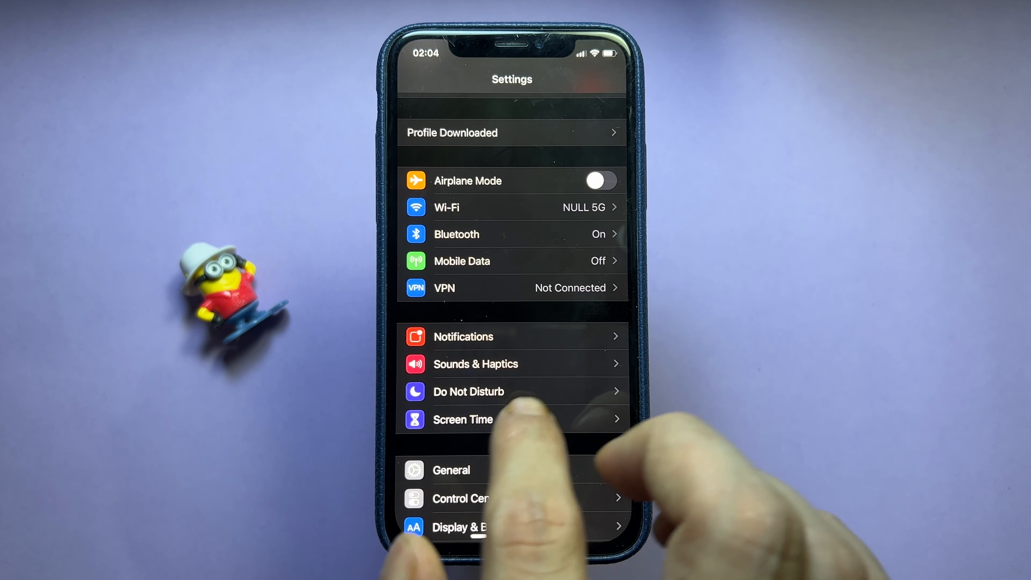
Complete the Unc0ver profile install and dismiss the Profile Installed confirmation
{"action": "scroll", "scroll_direction": "down", "scroll_amount": 3}
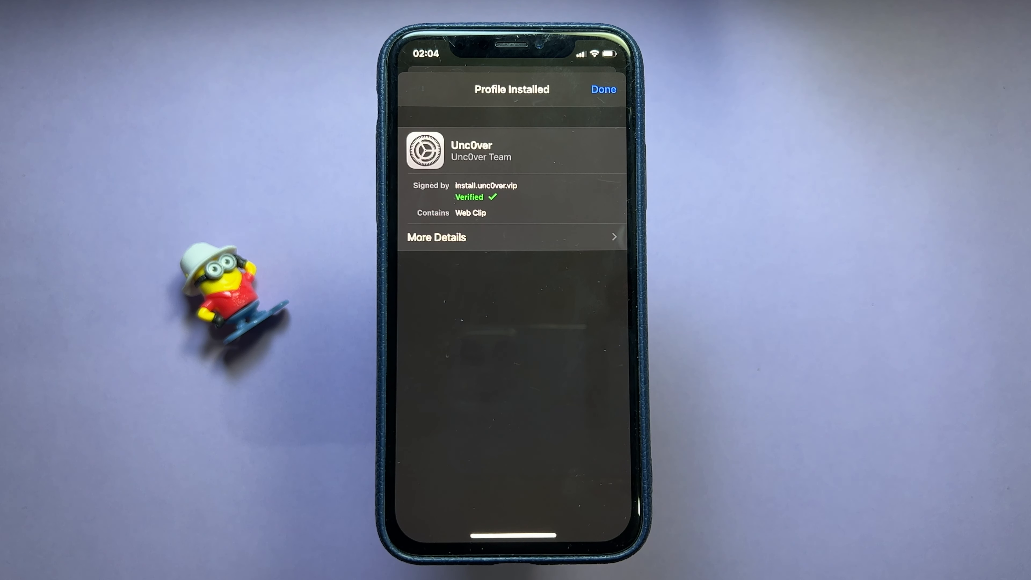
{"action": "left_click", "coordinate": [603, 88]}
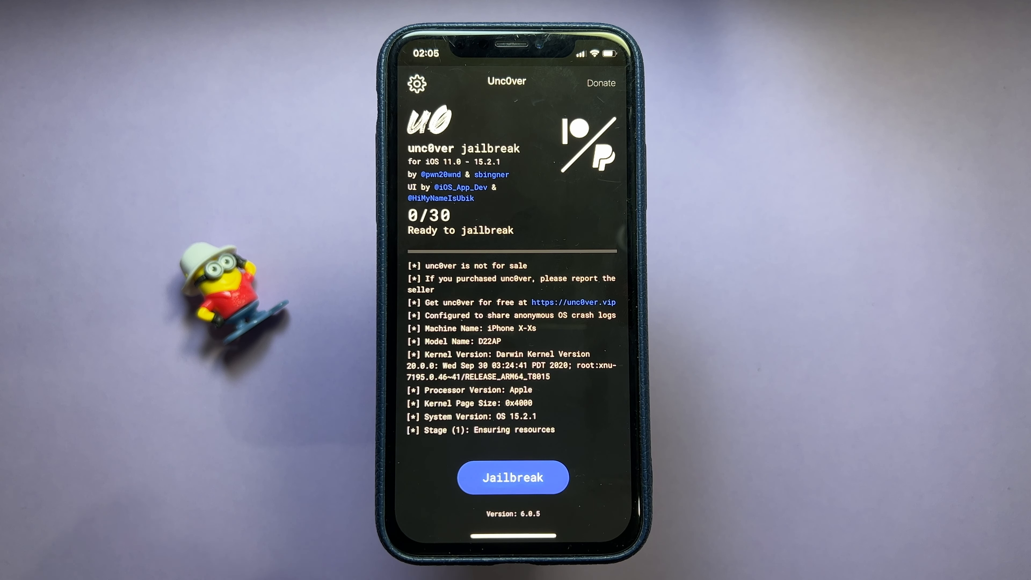
Run the unc0ver jailbreak so the device reboots with Cydia installed
{"action": "left_click", "coordinate": [512, 477]}
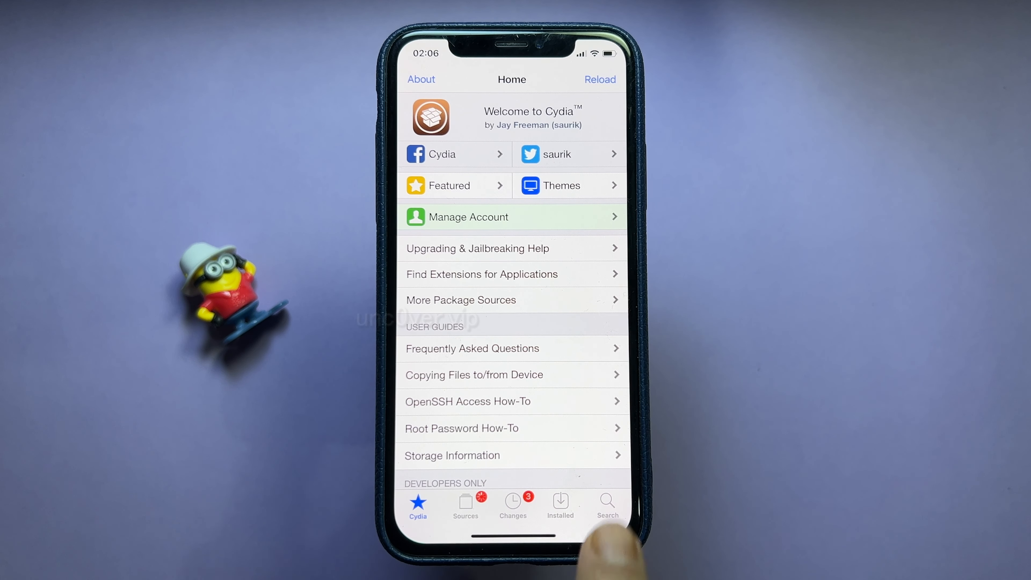
Reload Cydia's package sources, return to the welcome page and start a package search
{"action": "left_click", "coordinate": [606, 505]}
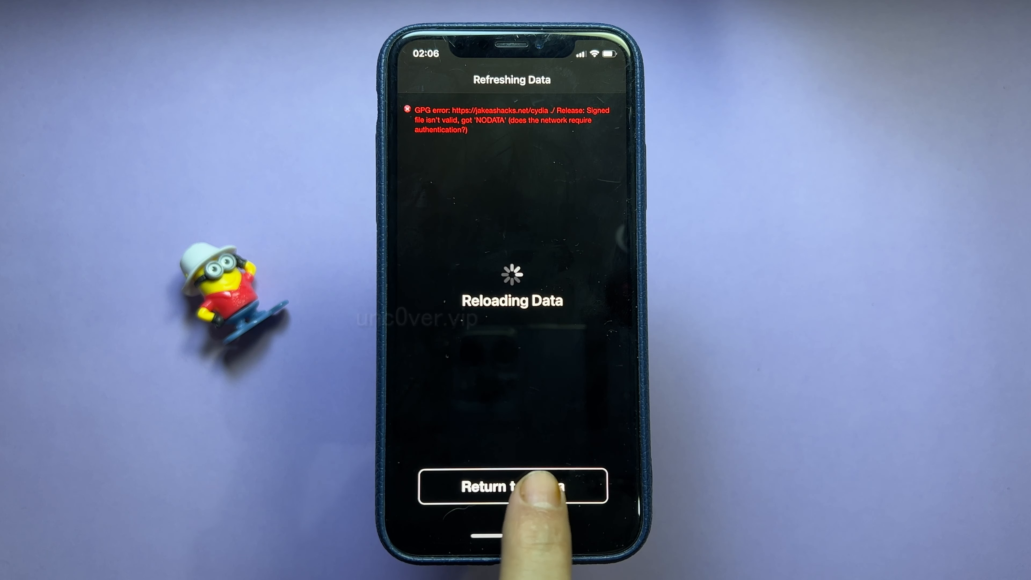
{"action": "left_click", "coordinate": [512, 486]}
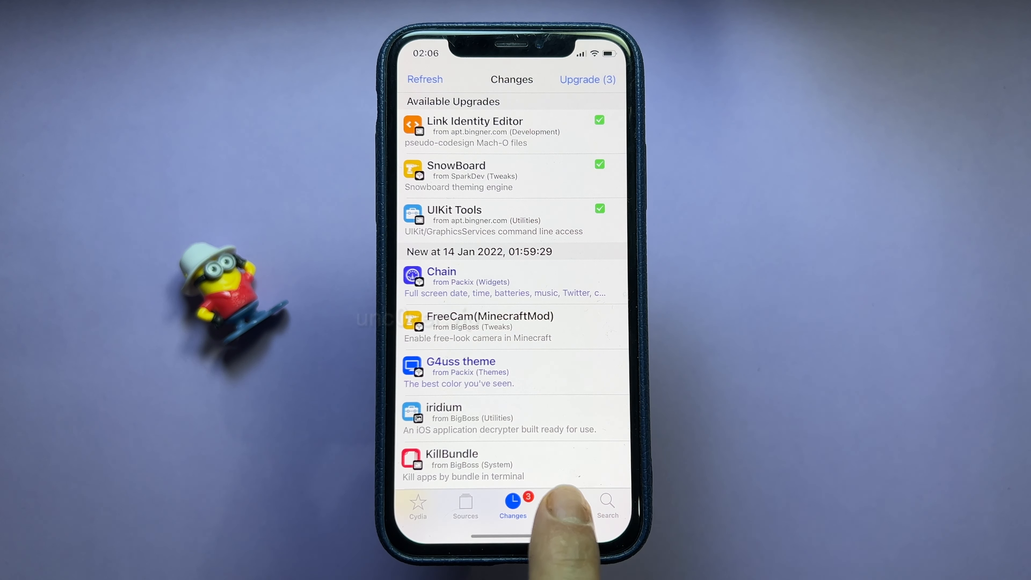
{"action": "left_click", "coordinate": [418, 506]}
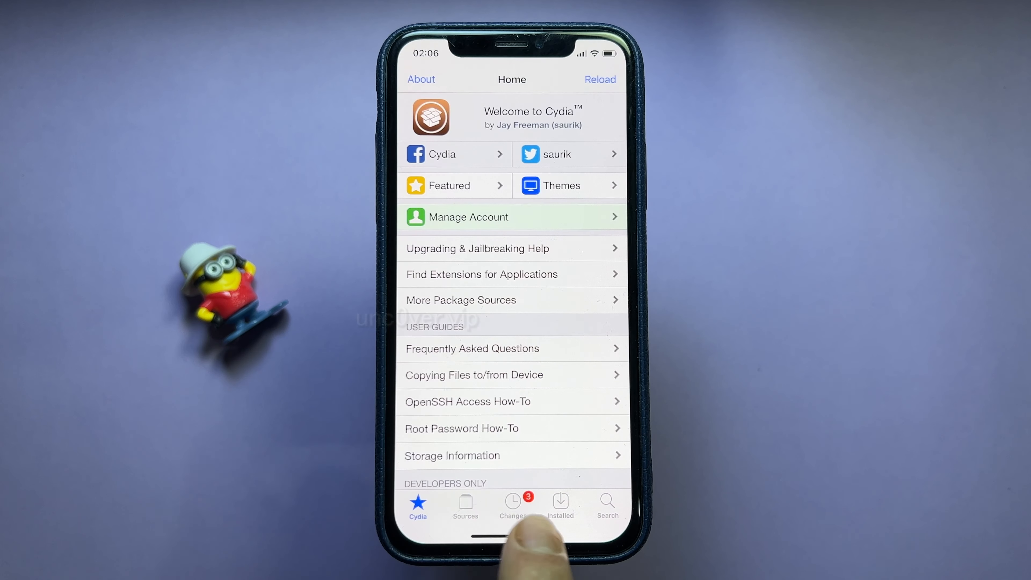
{"action": "left_click", "coordinate": [559, 505]}
{"action": "type", "text": "ver"}
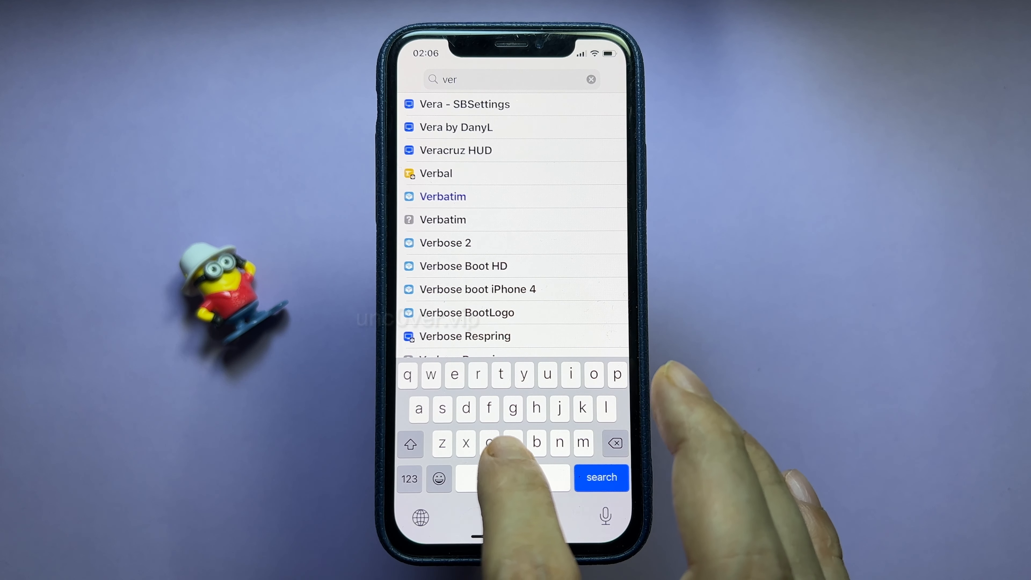
Search for 'vee' and bring up the Veexillum package details
{"action": "type", "text": "x"}
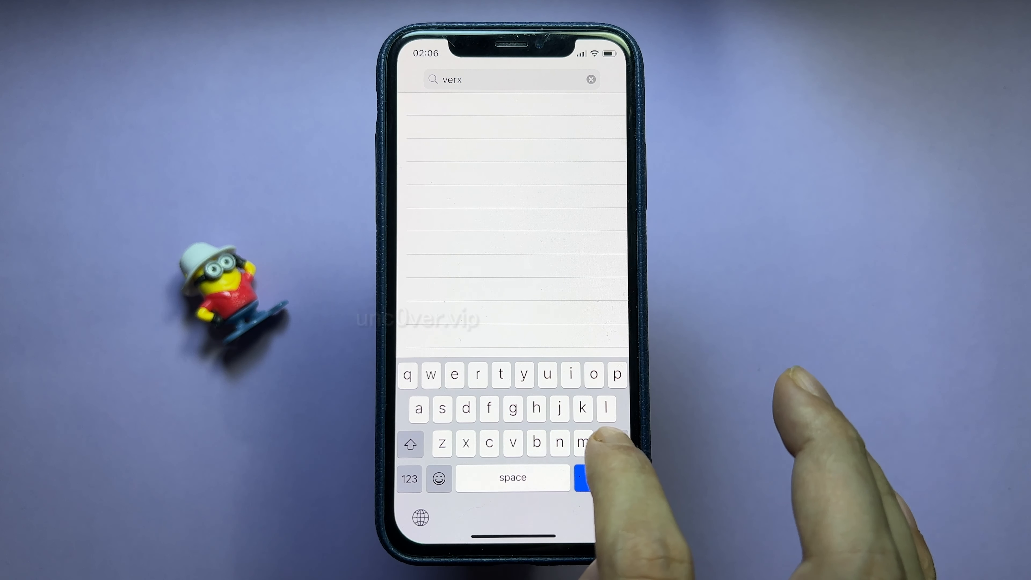
{"action": "left_click", "coordinate": [614, 443]}
{"action": "type", "text": "e"}
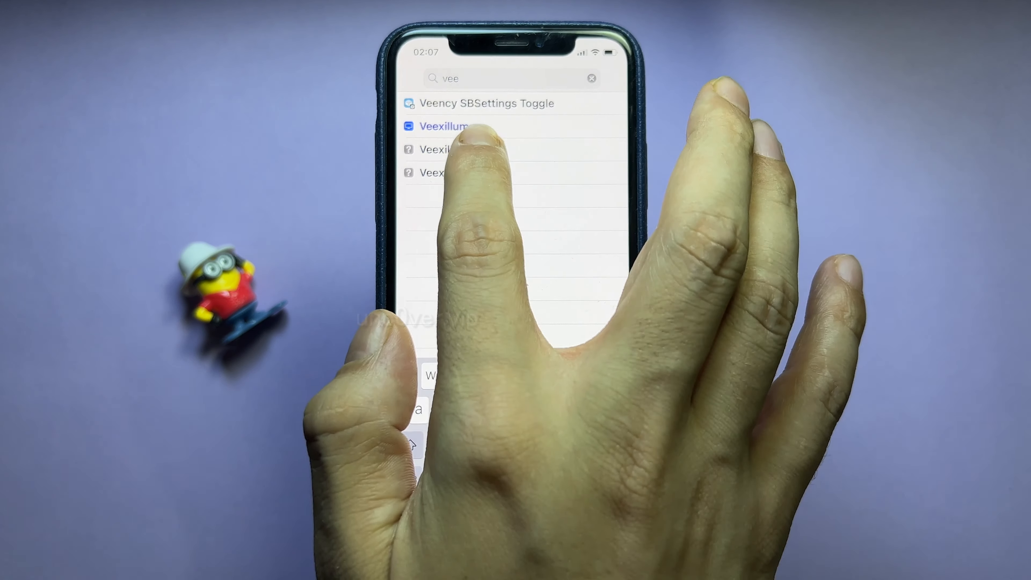
{"action": "left_click", "coordinate": [442, 126]}
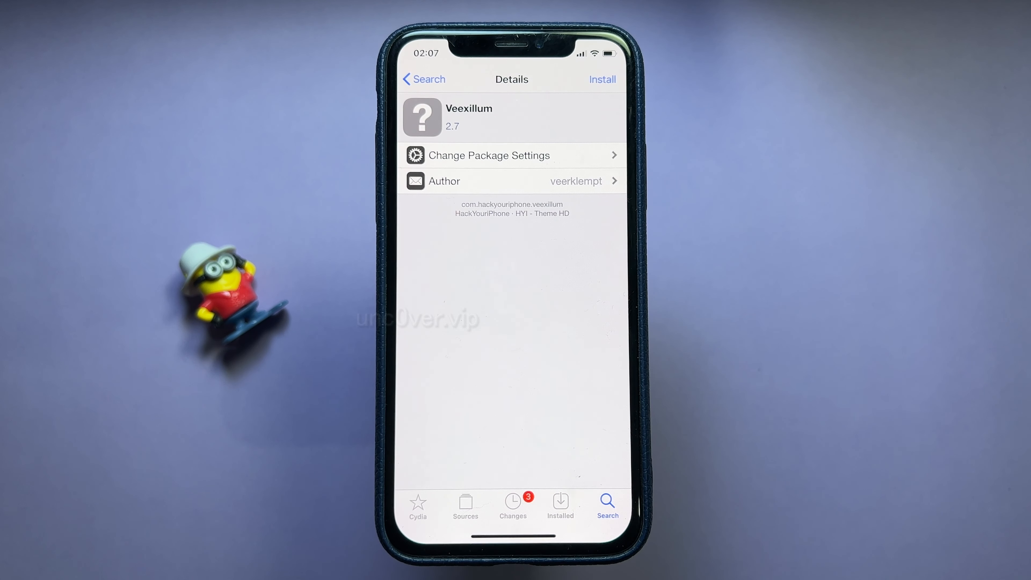
Install Veexillum, confirming the download until the completion log appears
{"action": "left_click", "coordinate": [600, 79]}
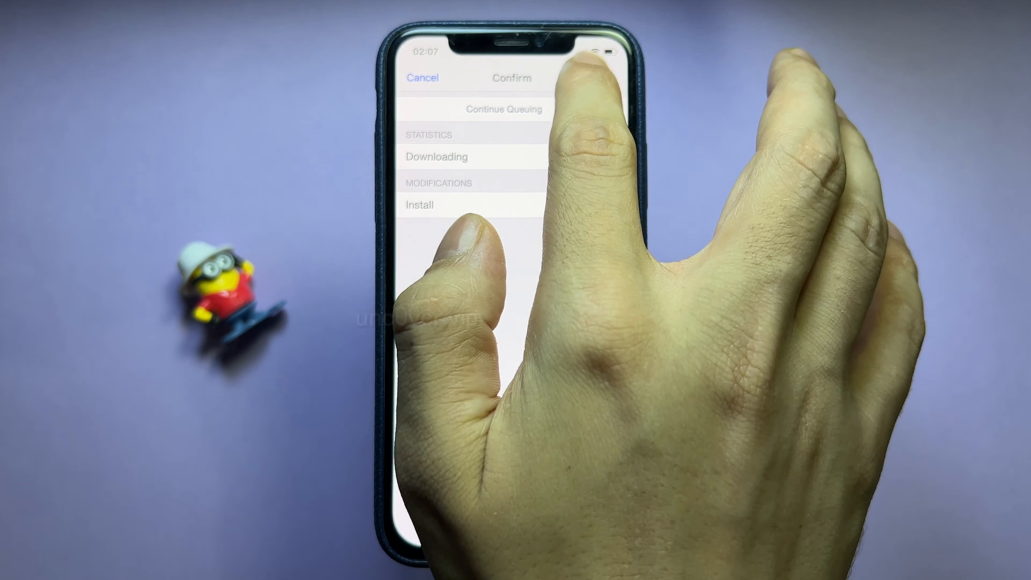
{"action": "left_click", "coordinate": [510, 77]}
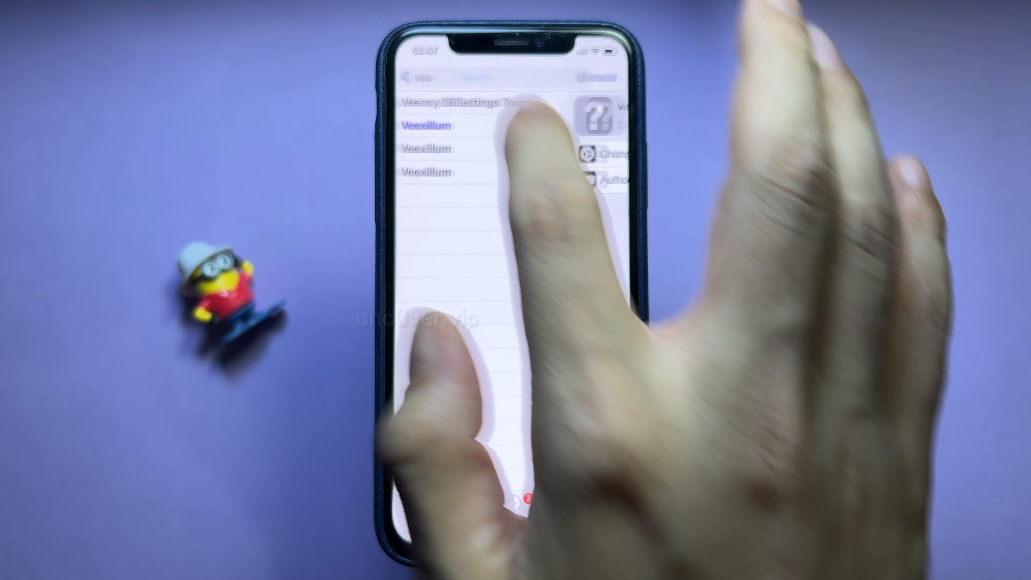
{"action": "left_click", "coordinate": [428, 125]}
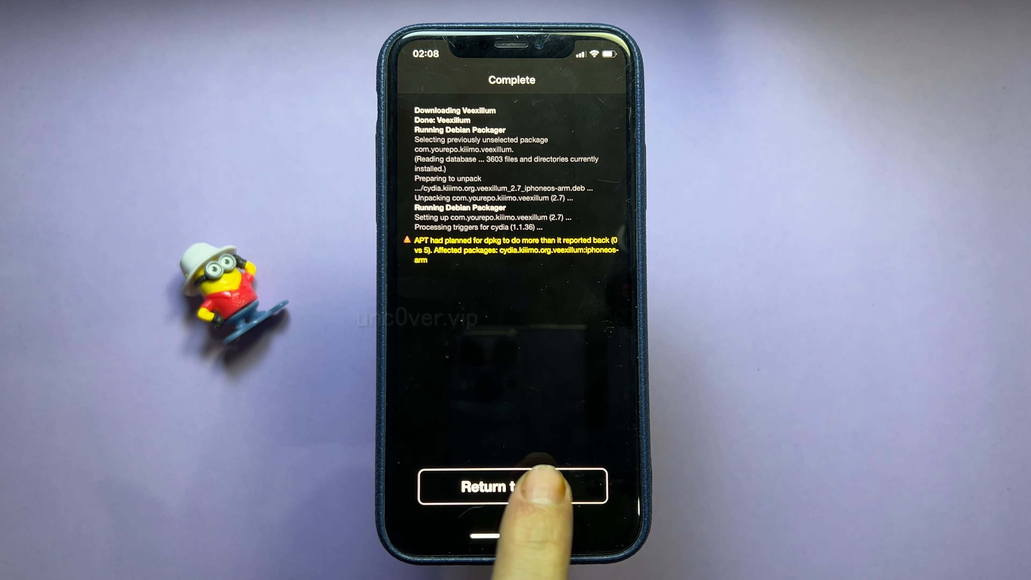
Restart SpringBoard and swipe through the home pages showing Veexillum-themed icons
{"action": "left_click", "coordinate": [511, 486]}
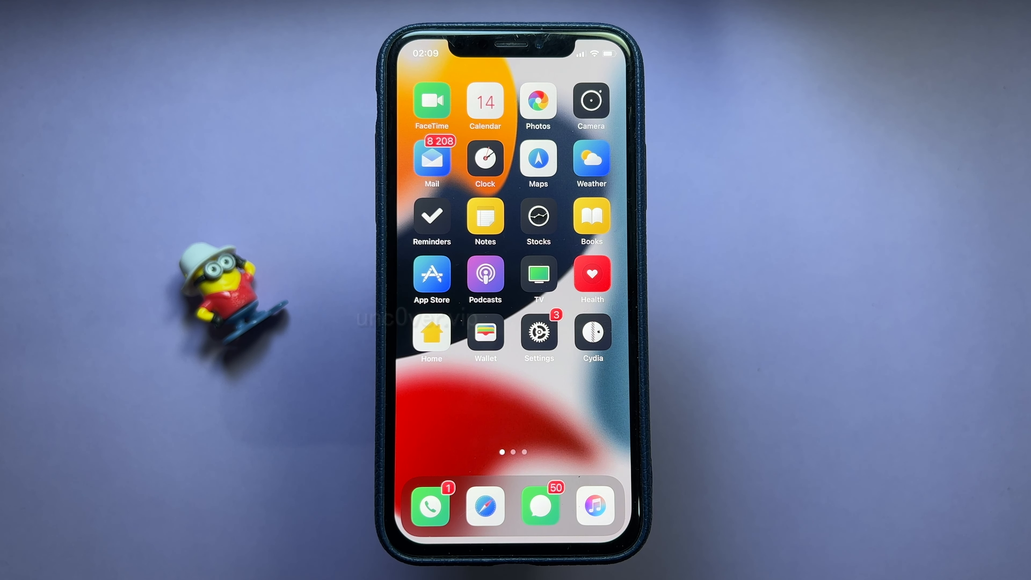
{"action": "scroll", "scroll_direction": "left", "scroll_amount": 3}
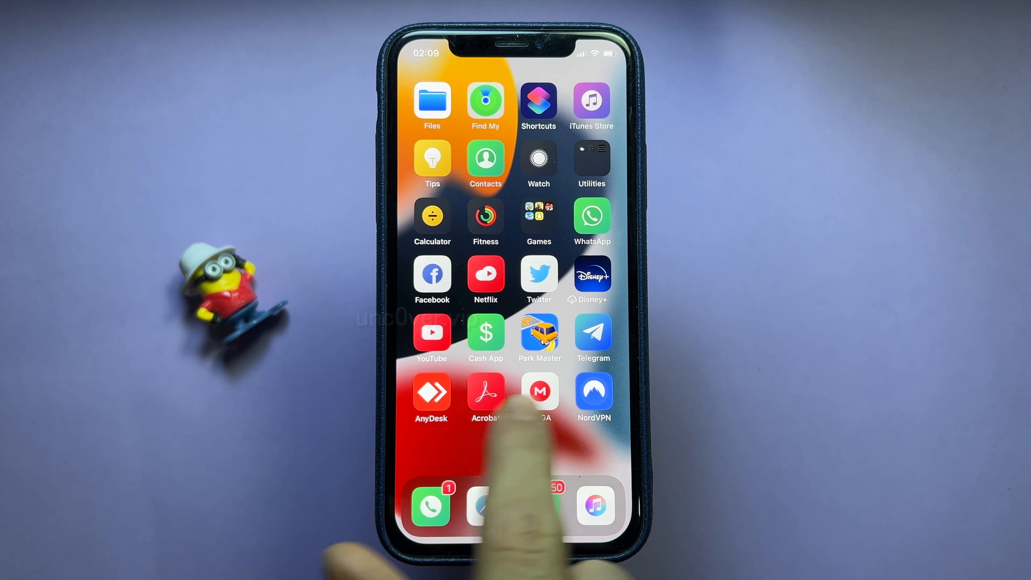
{"action": "scroll", "scroll_direction": "left", "scroll_amount": 3}
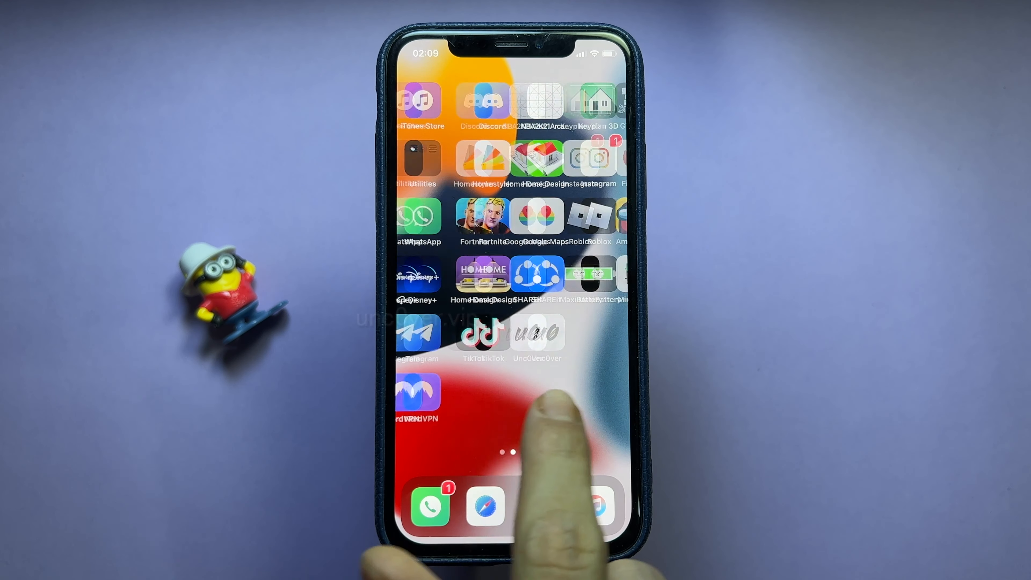
{"action": "scroll", "scroll_direction": "left", "scroll_amount": 3}
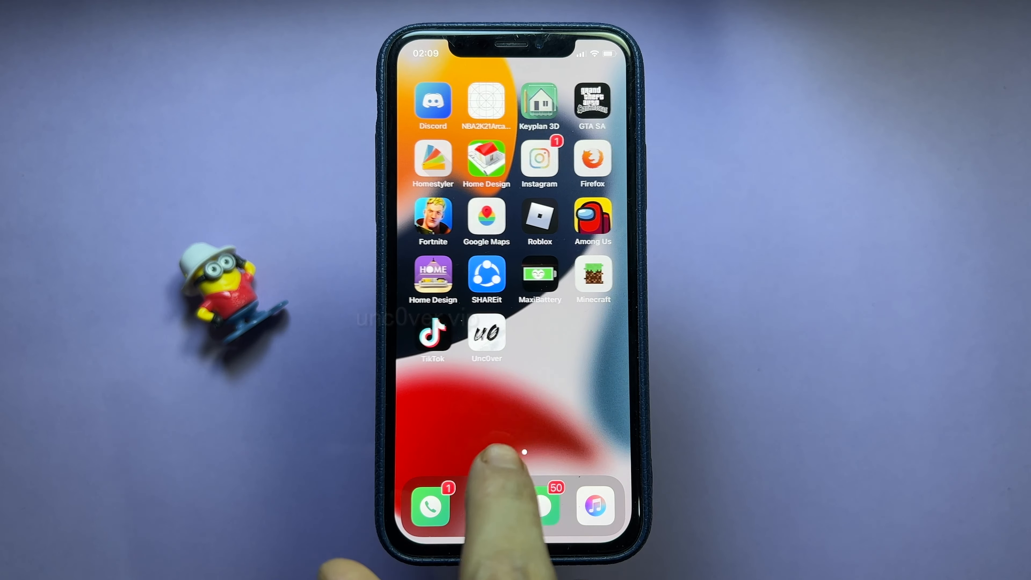